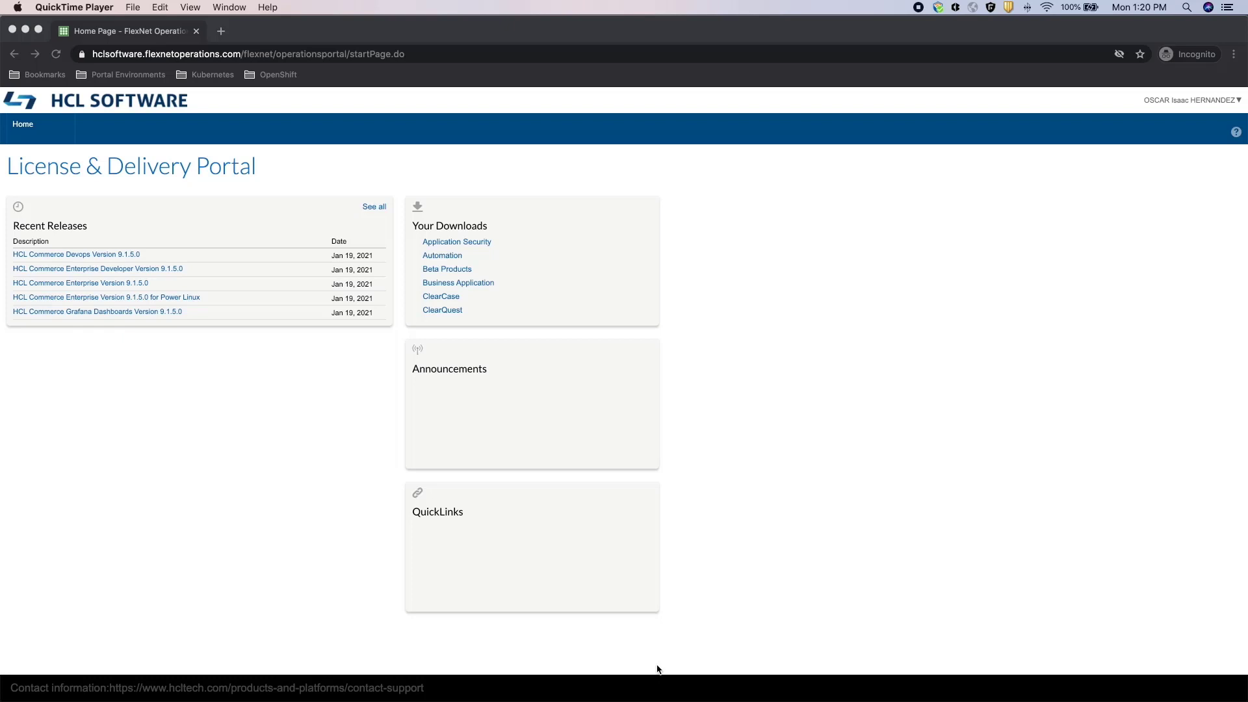
pyautogui.moveTo(502, 296)
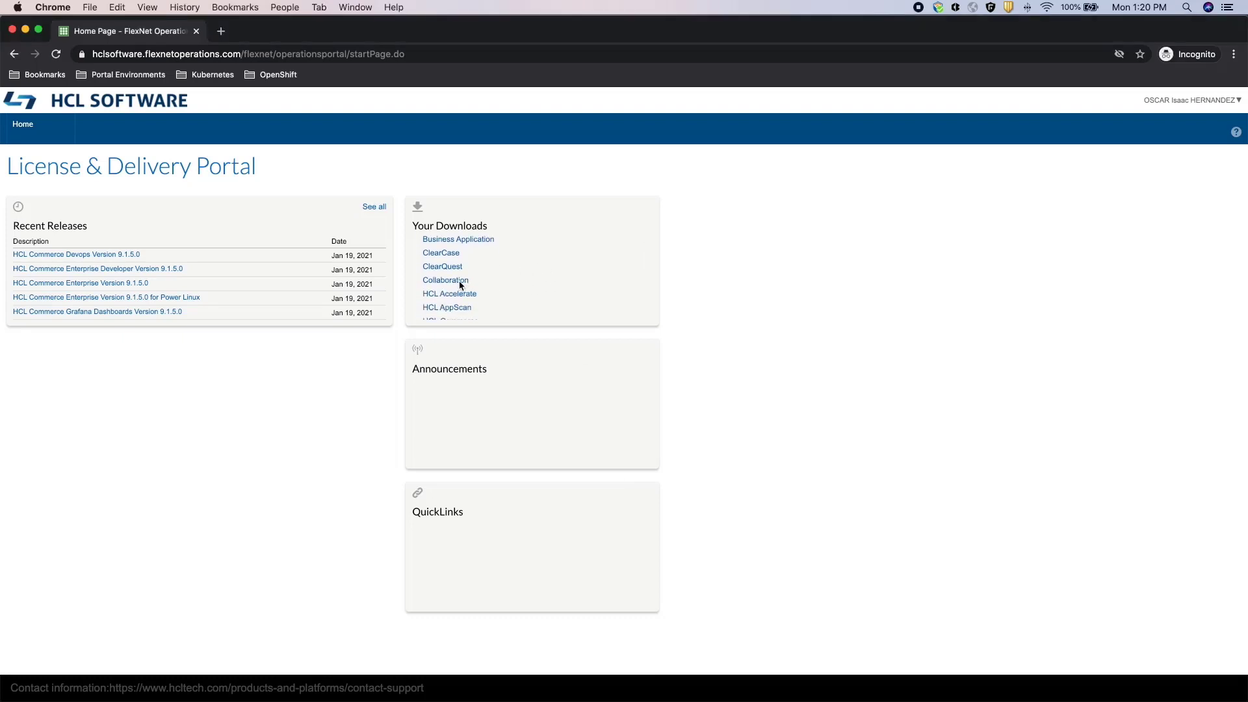
# Open the Collaboration downloads from the Your Downloads list on the home page
pyautogui.click(444, 280)
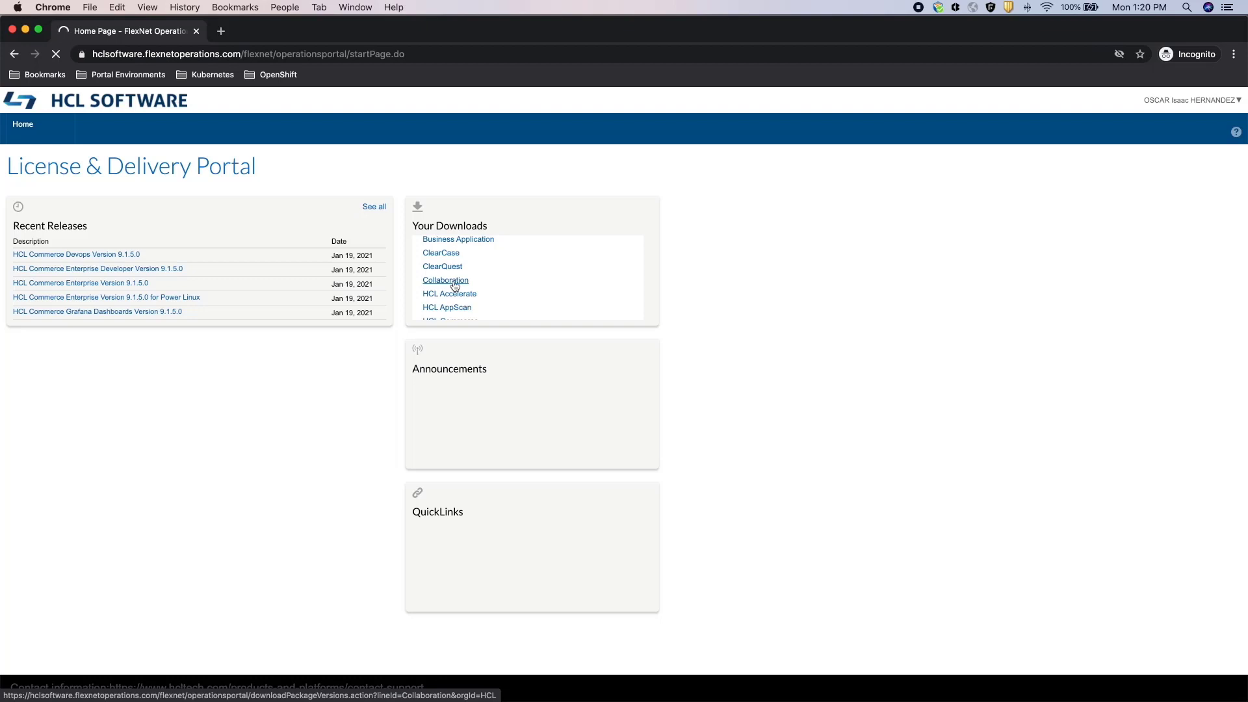
# Search the Collaboration list for 'portal' and open HCL Portal Enable V9.5 Multiplatform
pyautogui.click(445, 280)
pyautogui.write('portal')
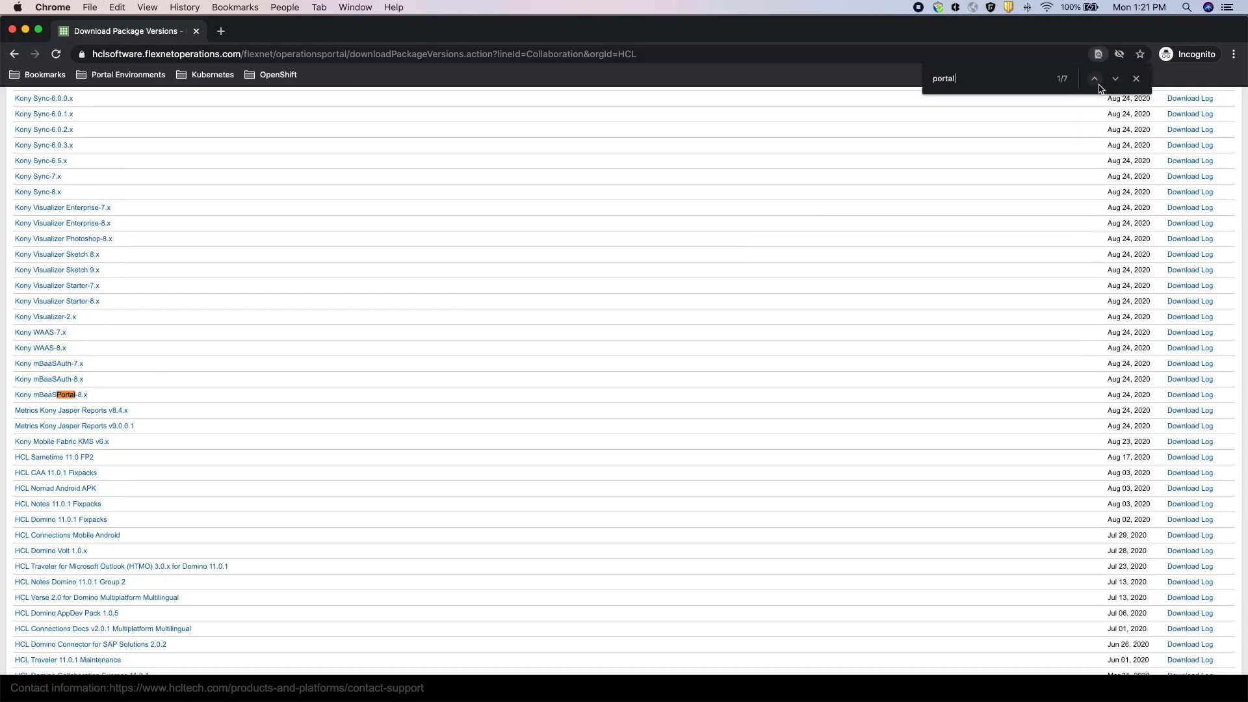
pyautogui.click(1114, 78)
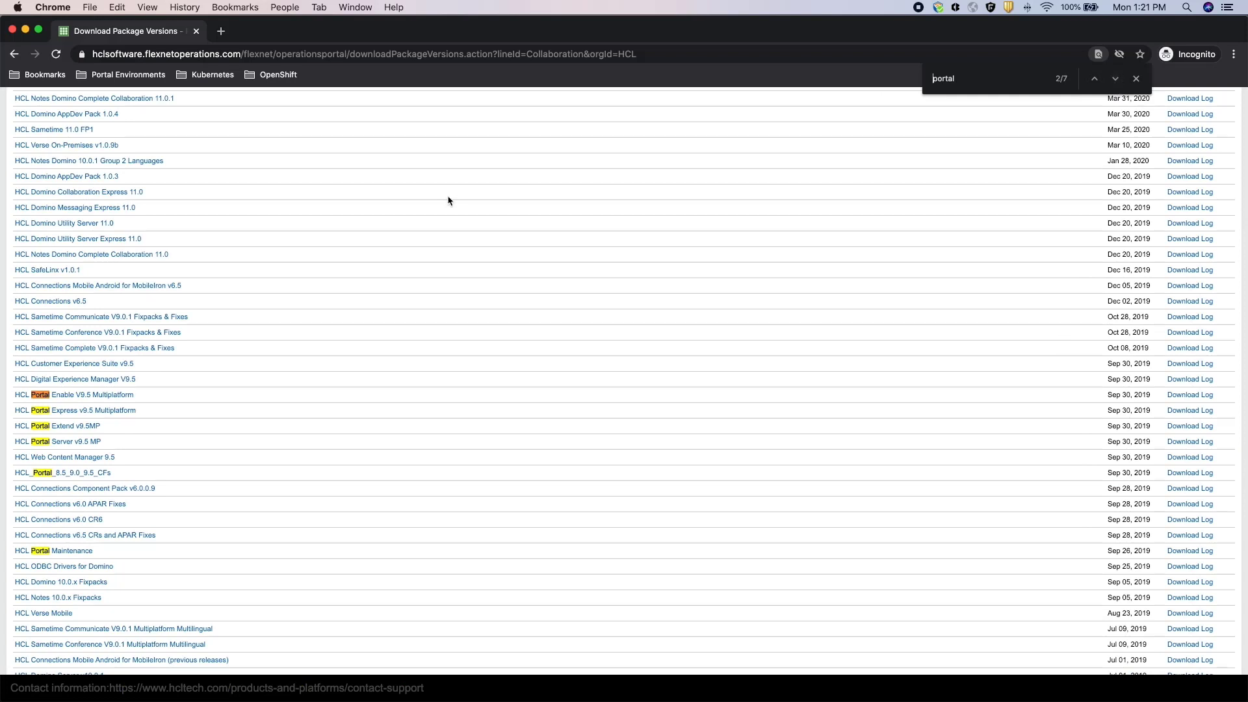
pyautogui.moveTo(104, 399)
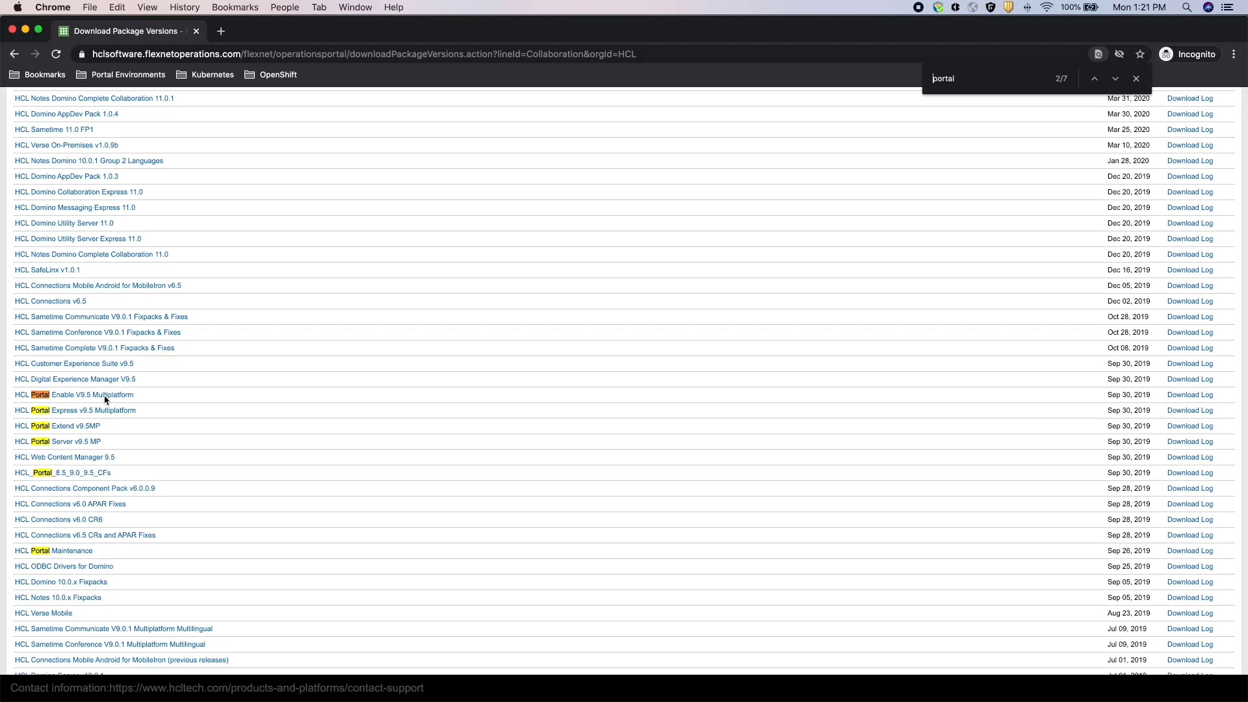
pyautogui.click(86, 394)
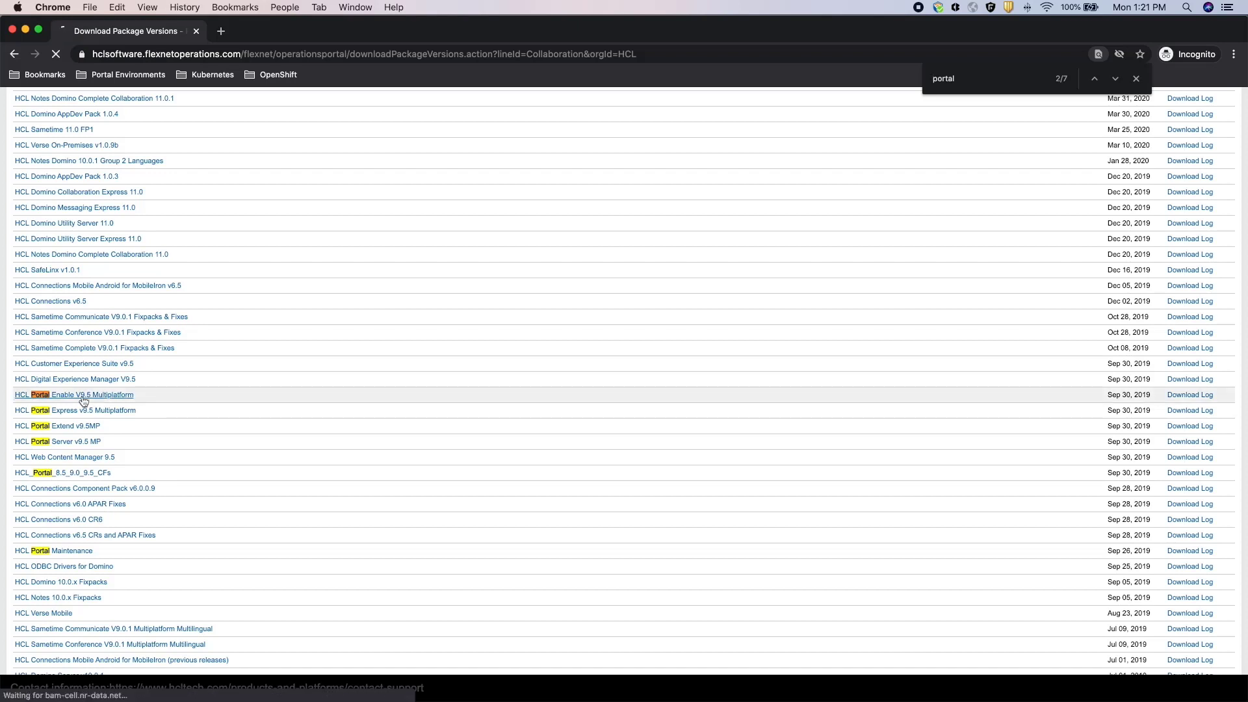
# Review the four SETUP zip parts in the Files table, then go back to the Collaboration list
pyautogui.click(73, 395)
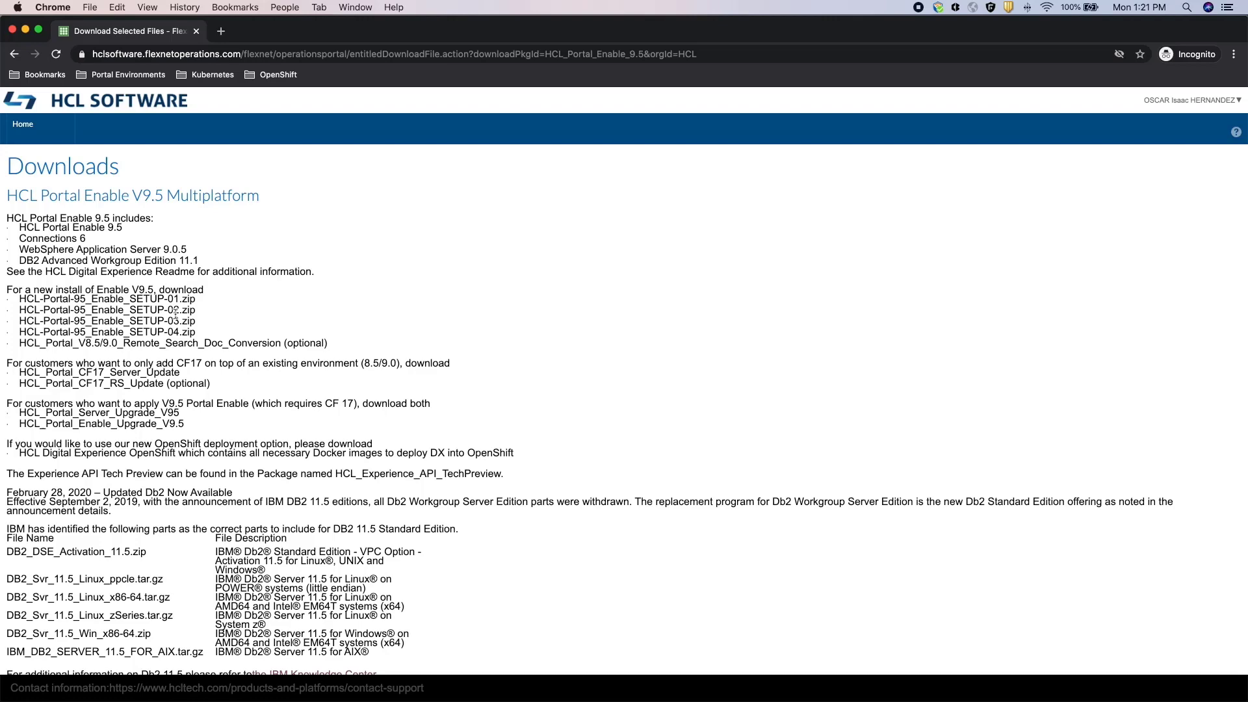
pyautogui.scroll(-3)
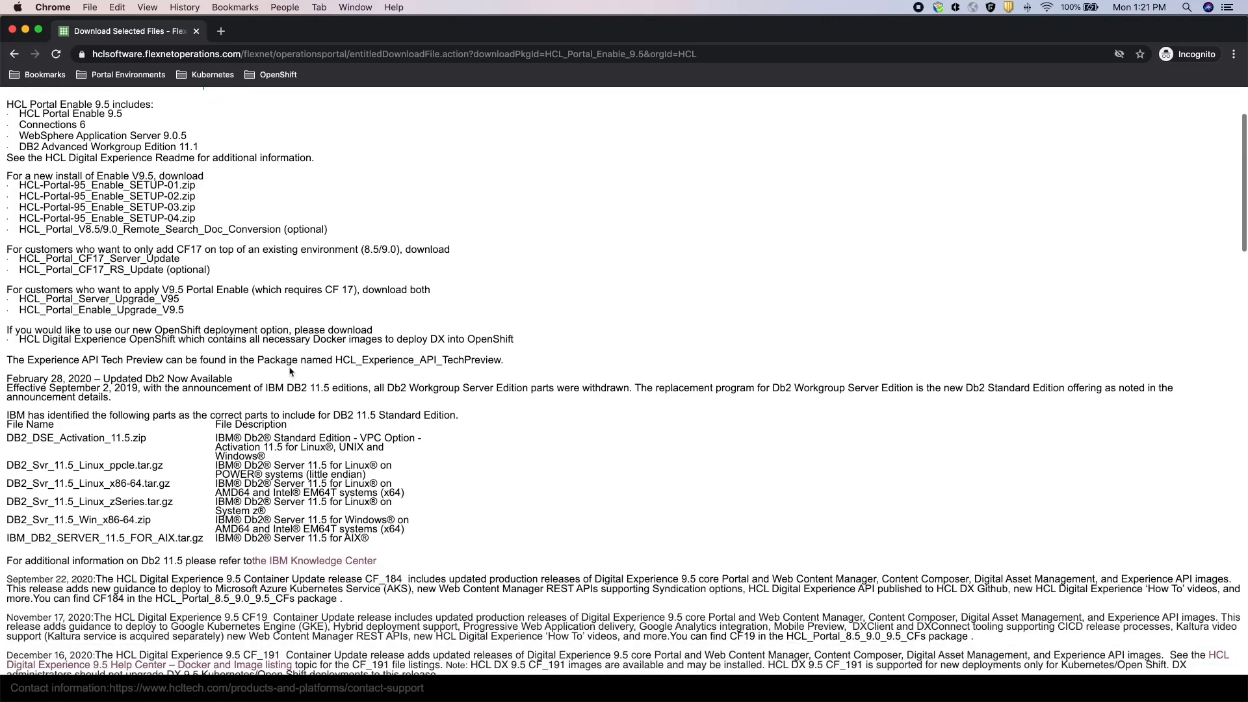
pyautogui.scroll(-3)
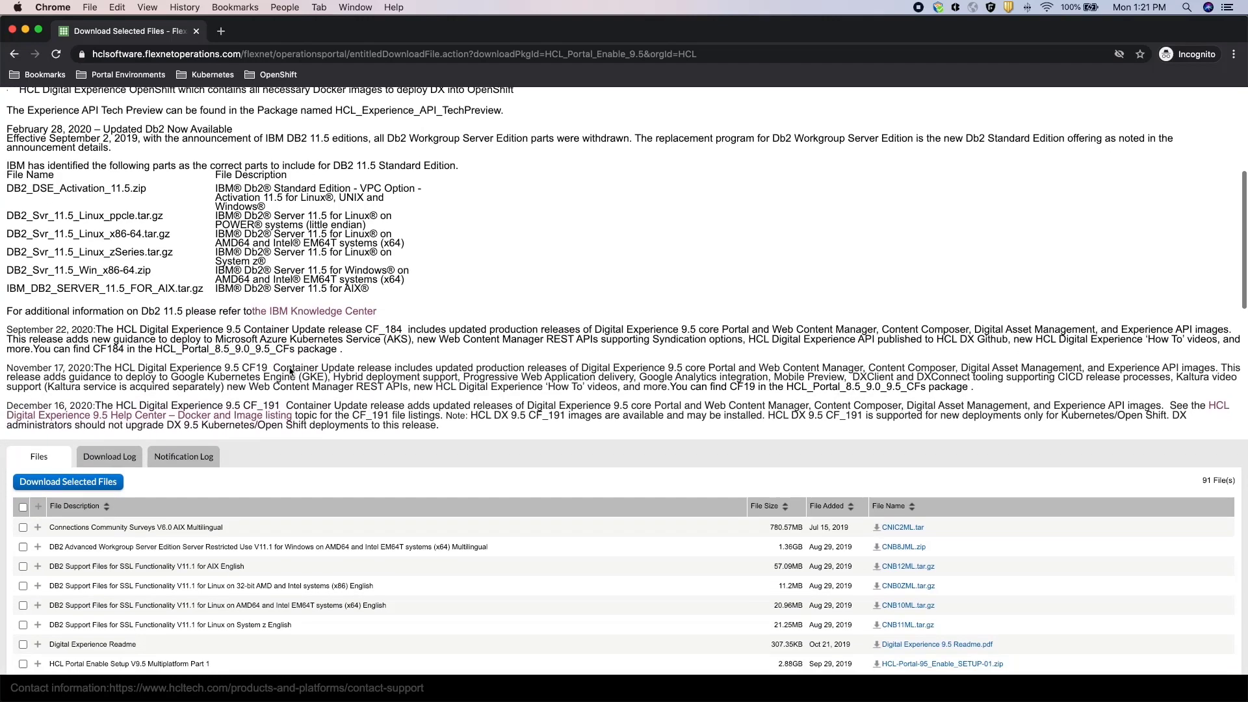
pyautogui.scroll(-3)
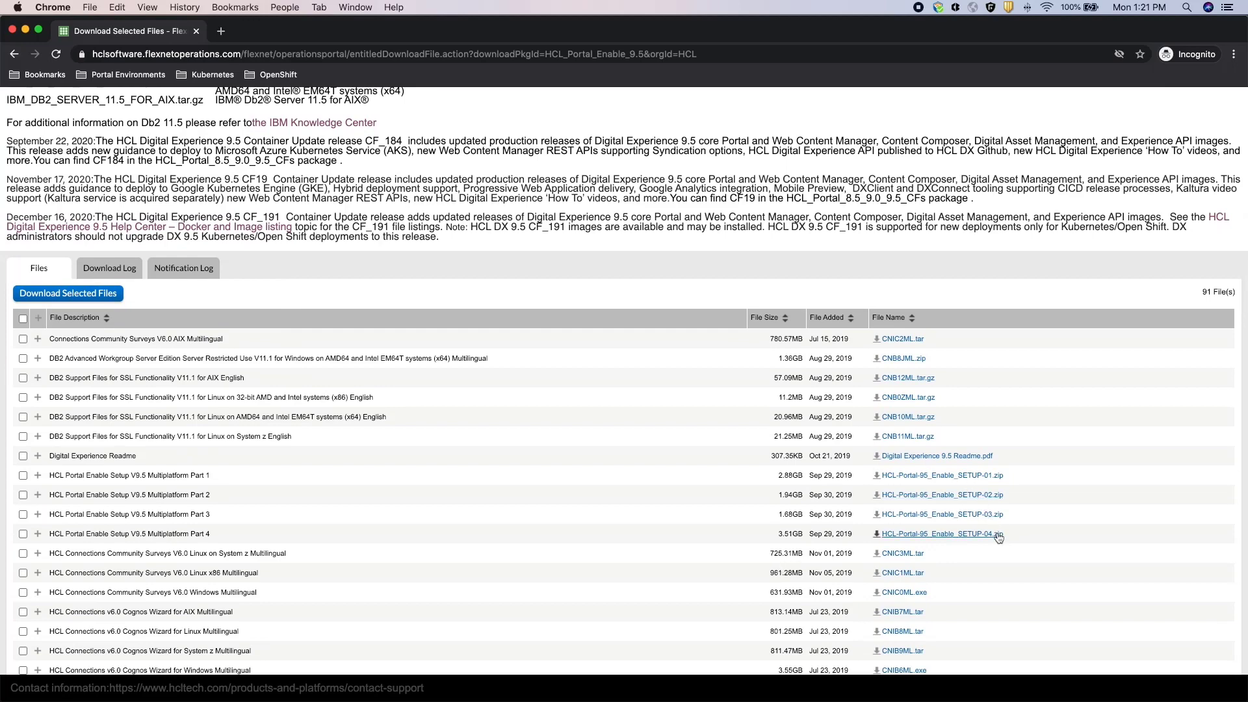
pyautogui.moveTo(183, 87)
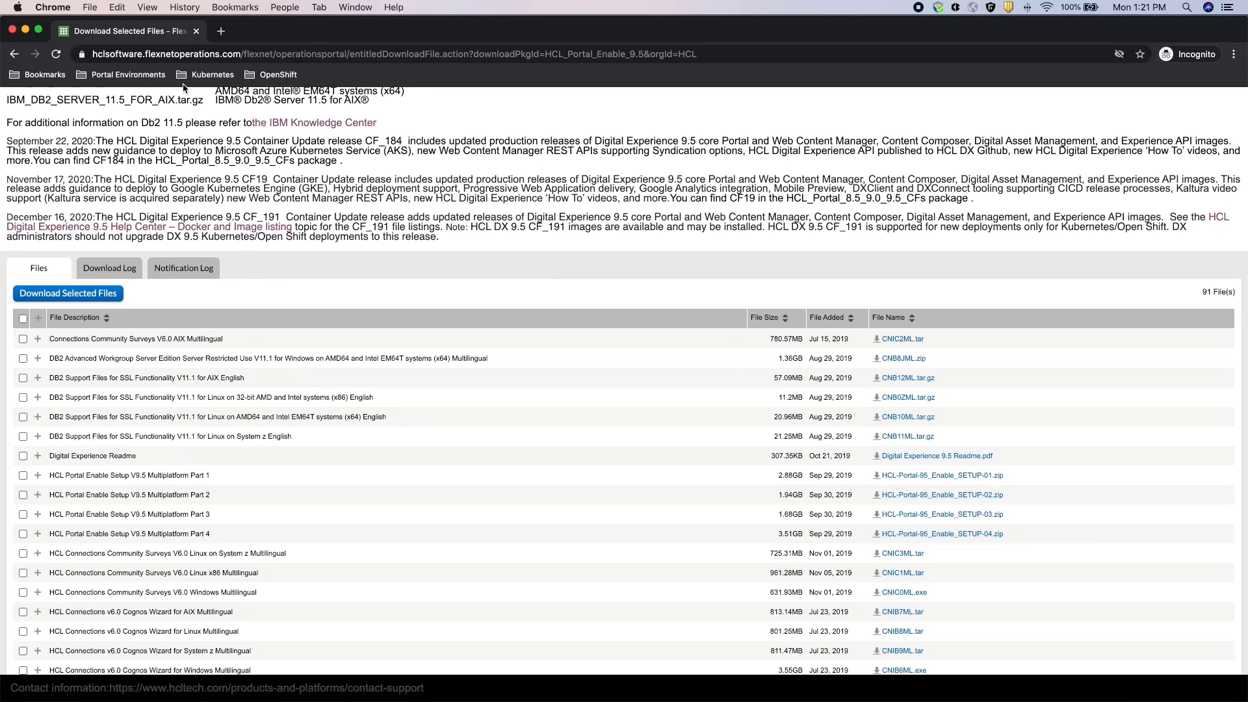
pyautogui.click(14, 53)
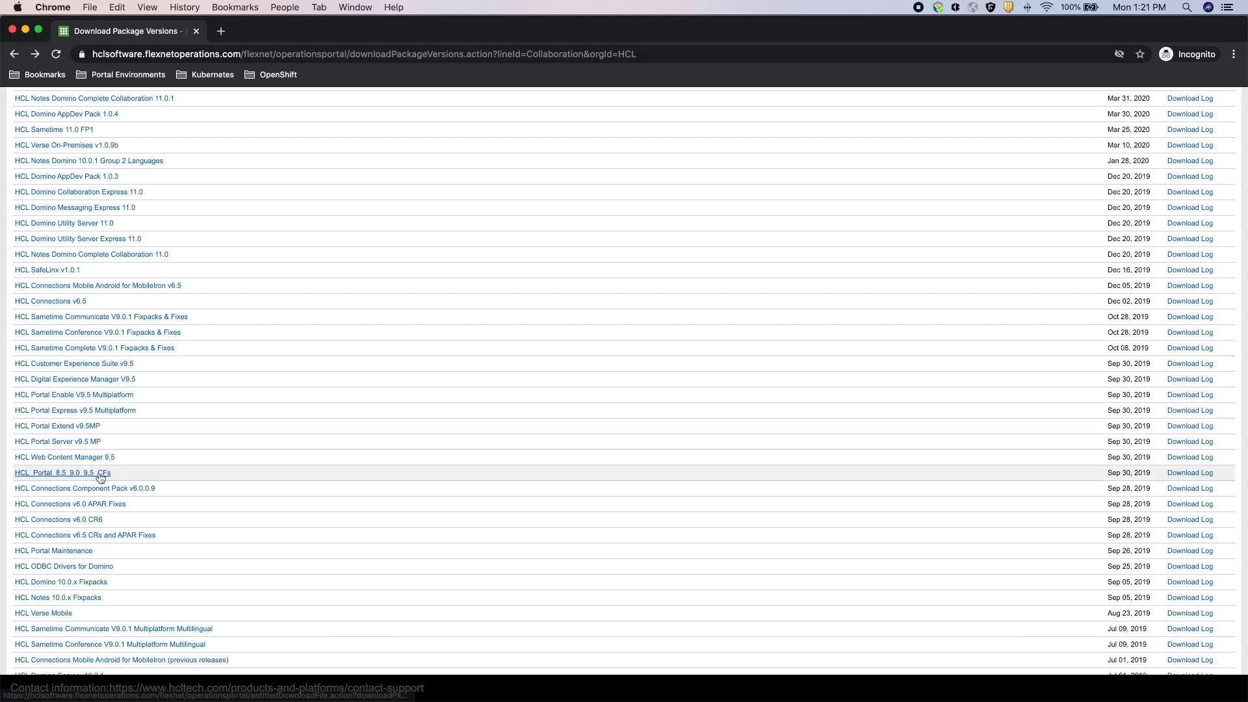
# Open HCL_Portal_8.5_9.0_9.5_CFs and scroll through its cumulative fix and container update files
pyautogui.click(62, 472)
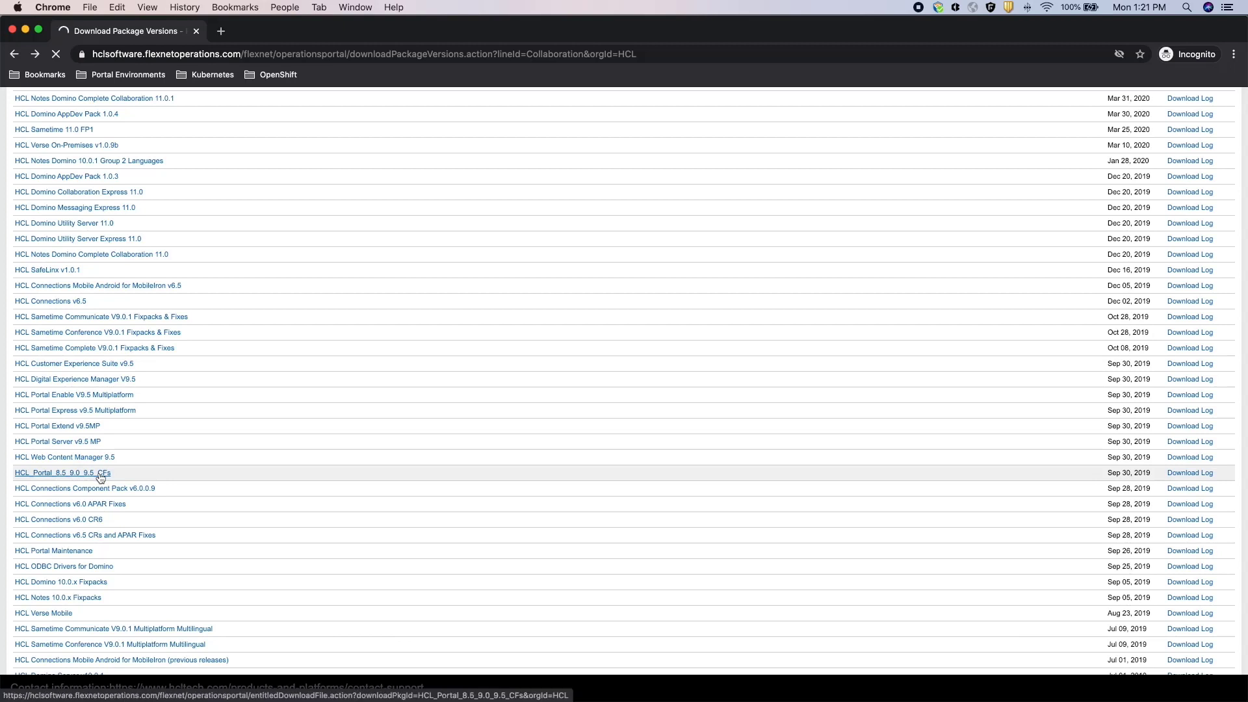
pyautogui.click(63, 472)
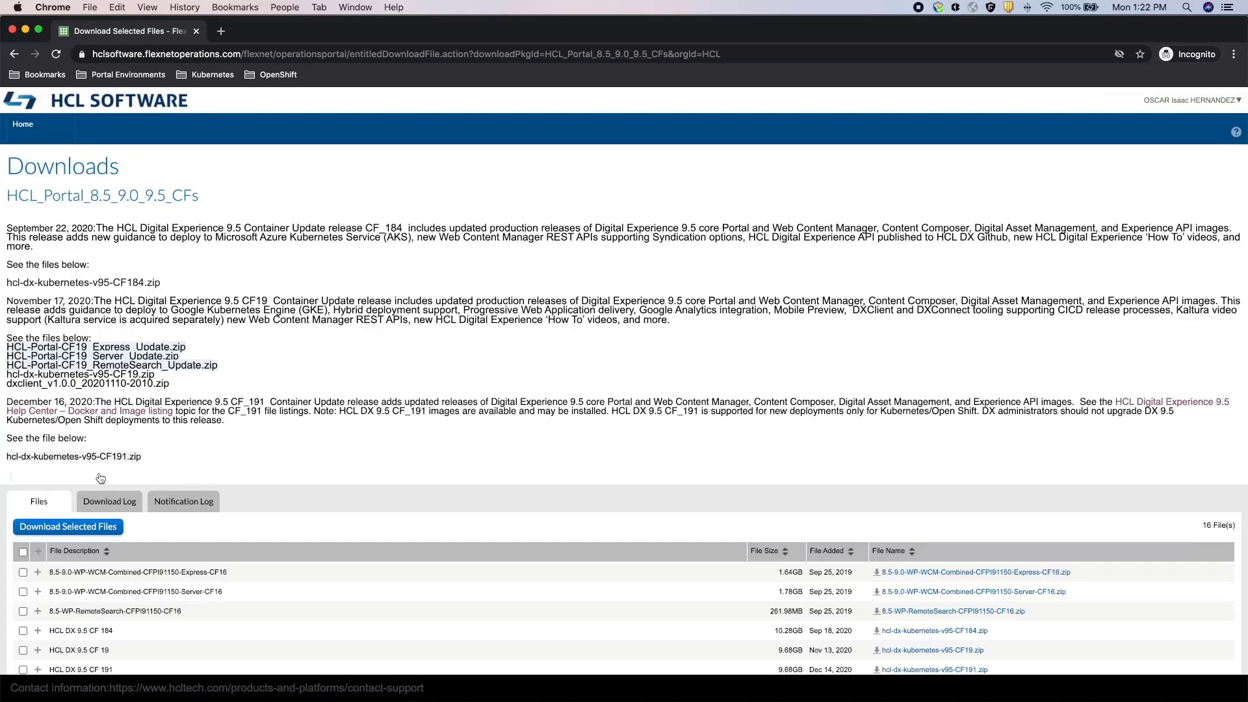
pyautogui.scroll(-3)
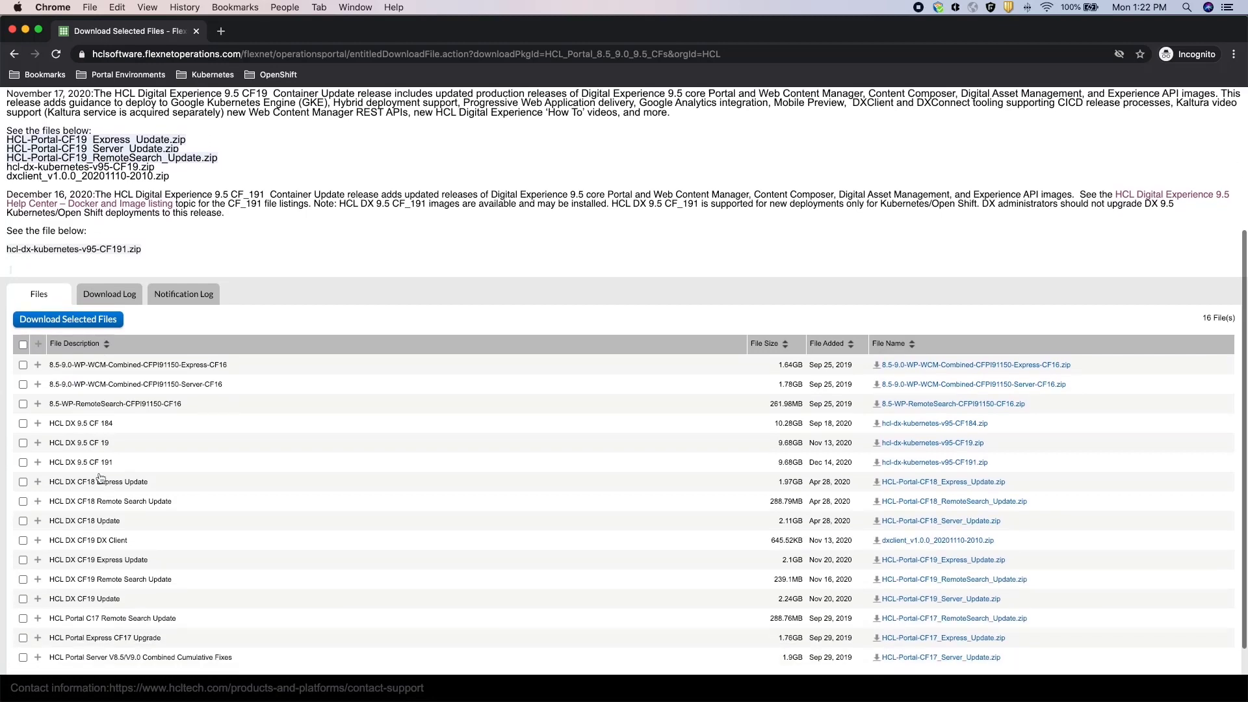
pyautogui.scroll(-3)
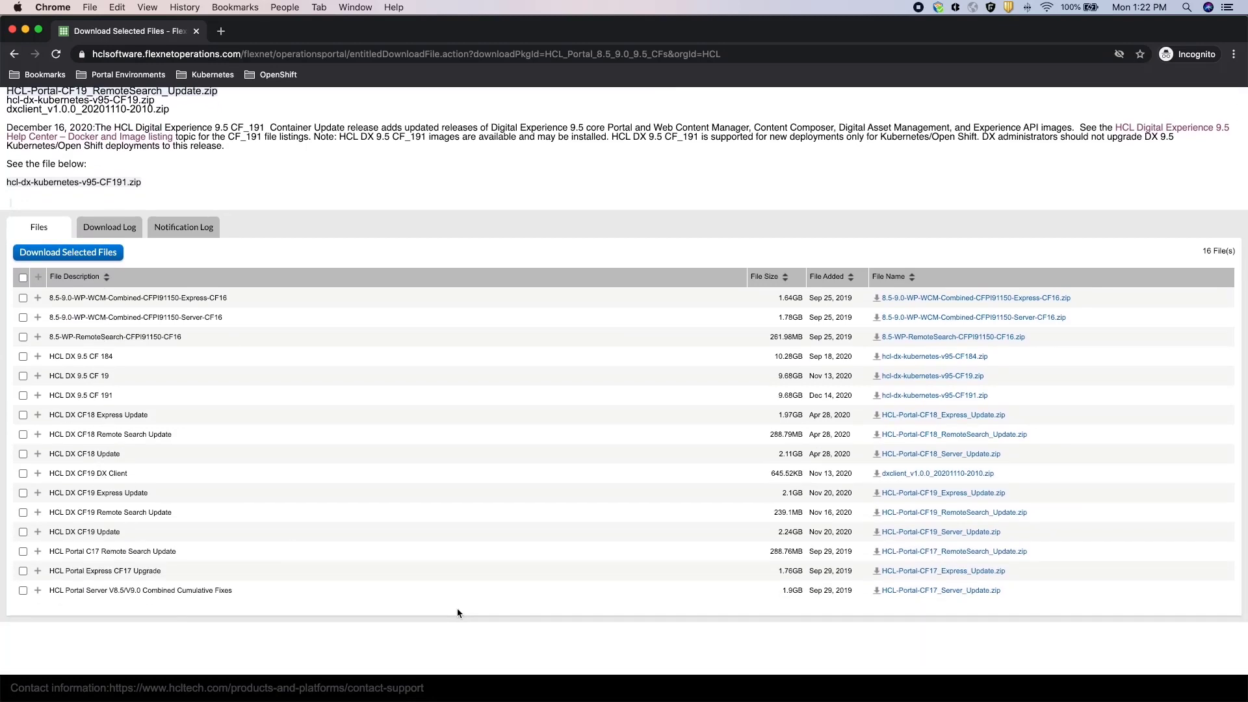
pyautogui.moveTo(463, 566)
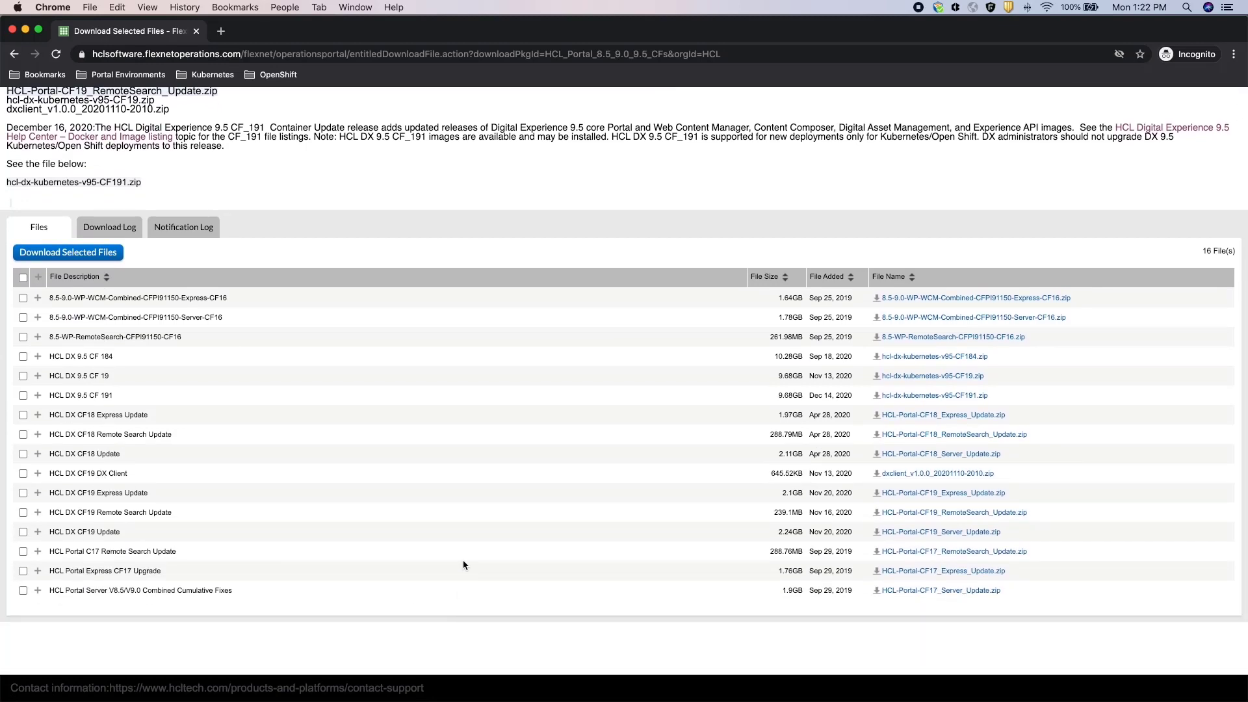
pyautogui.moveTo(975, 493)
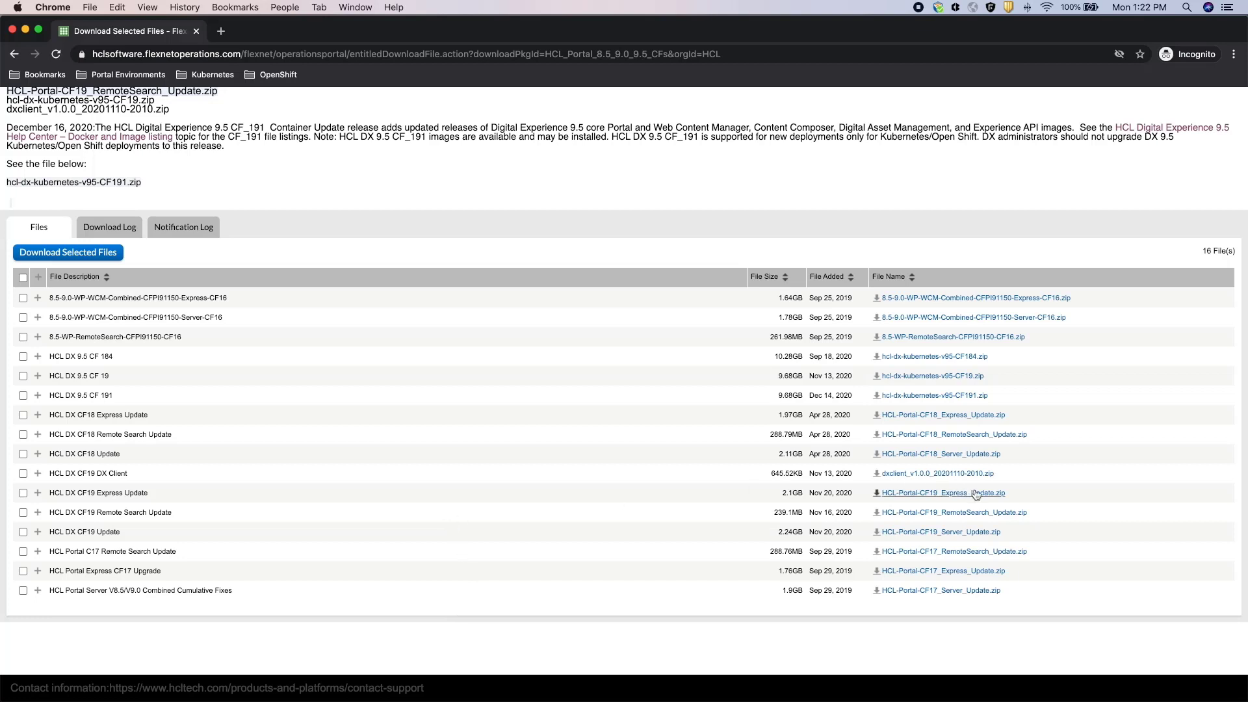
pyautogui.moveTo(963, 531)
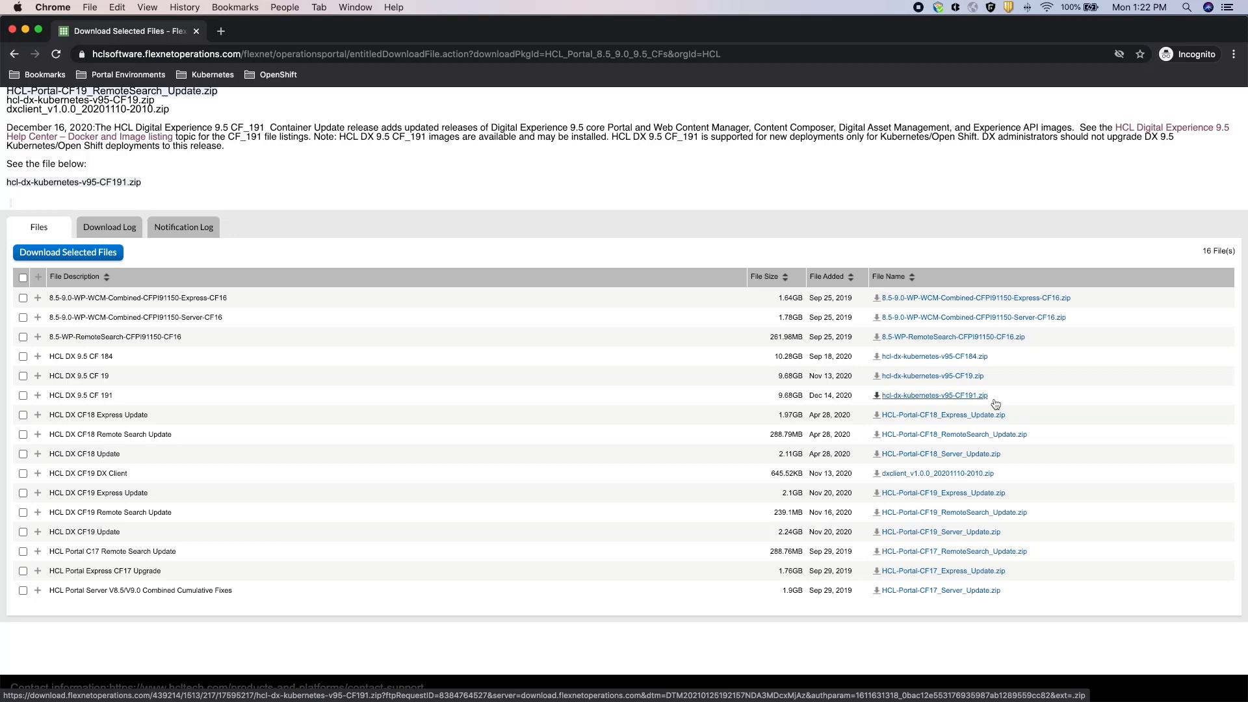
pyautogui.moveTo(319, 116)
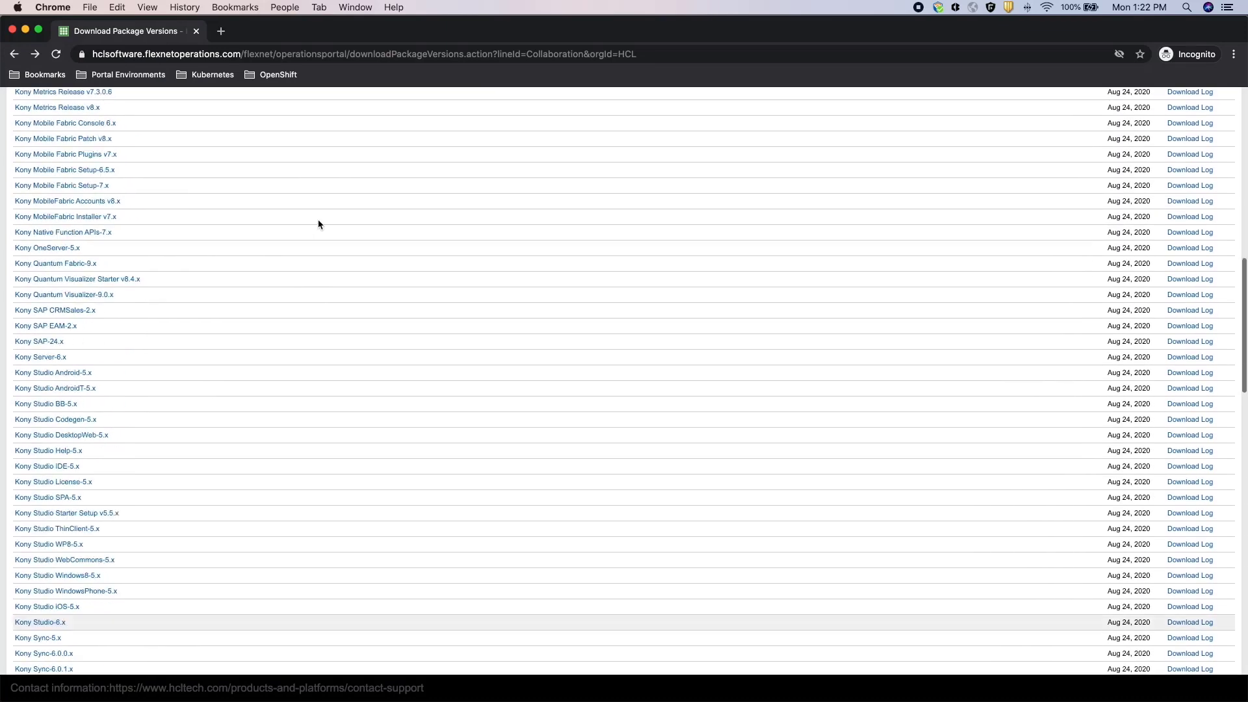
# Show Previous Versions and step through 'portal' matches such as Portal Enable v8.5
pyautogui.click(116, 260)
pyautogui.write('p')
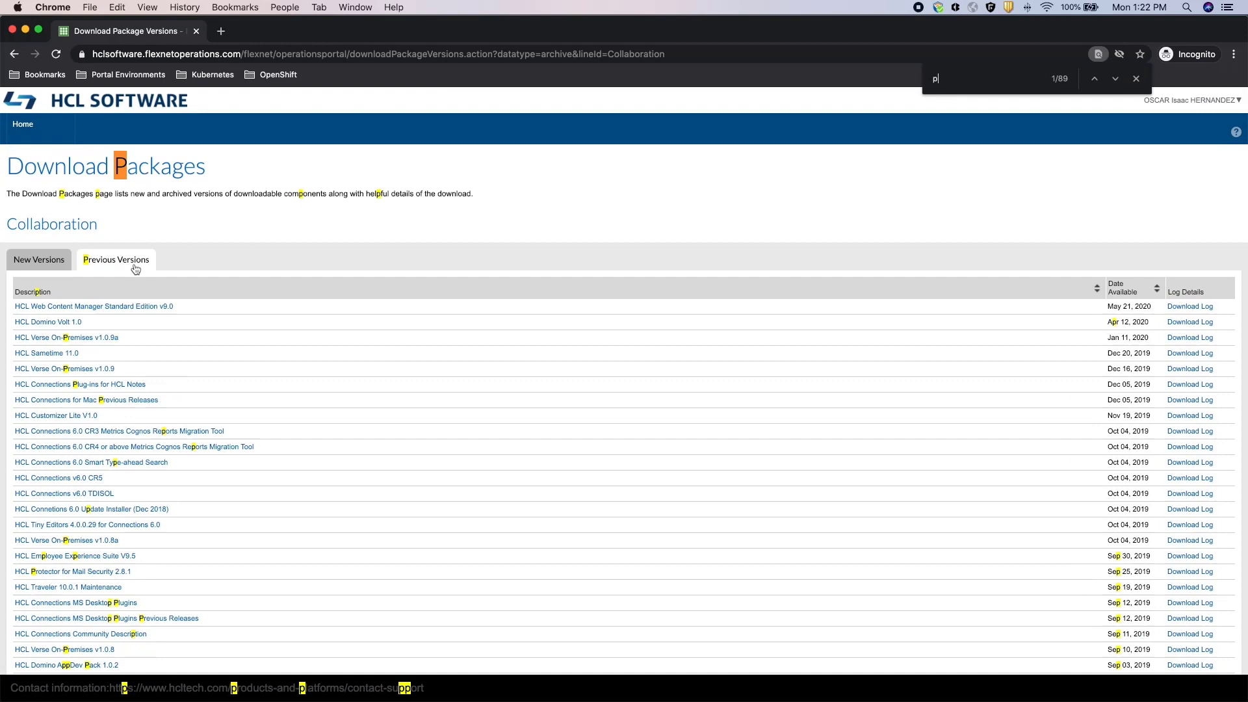
pyautogui.write('ortal')
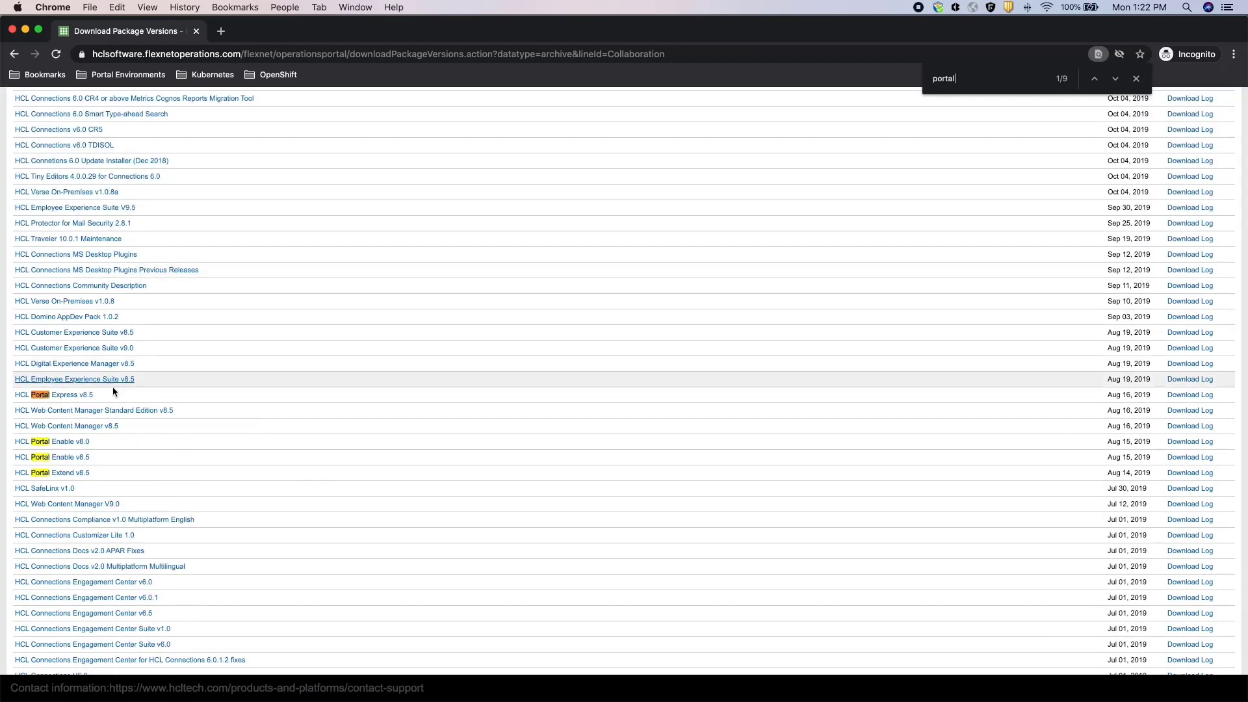
pyautogui.moveTo(93, 461)
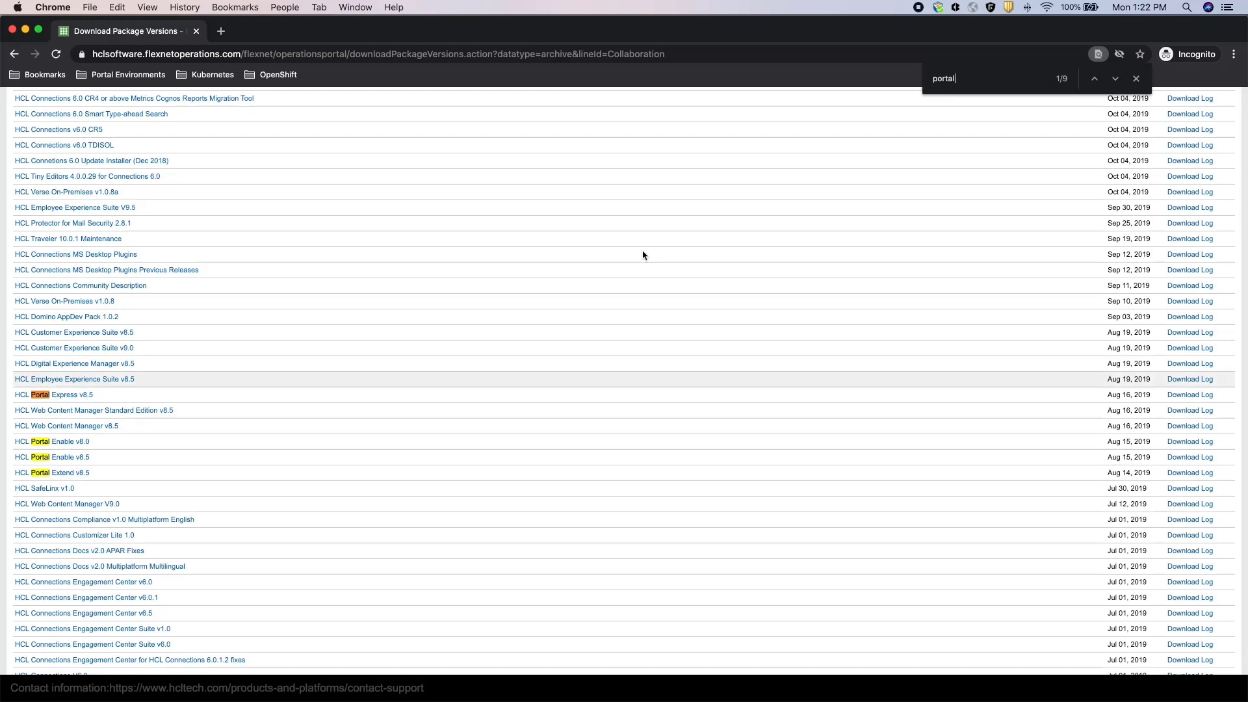
pyautogui.click(1116, 78)
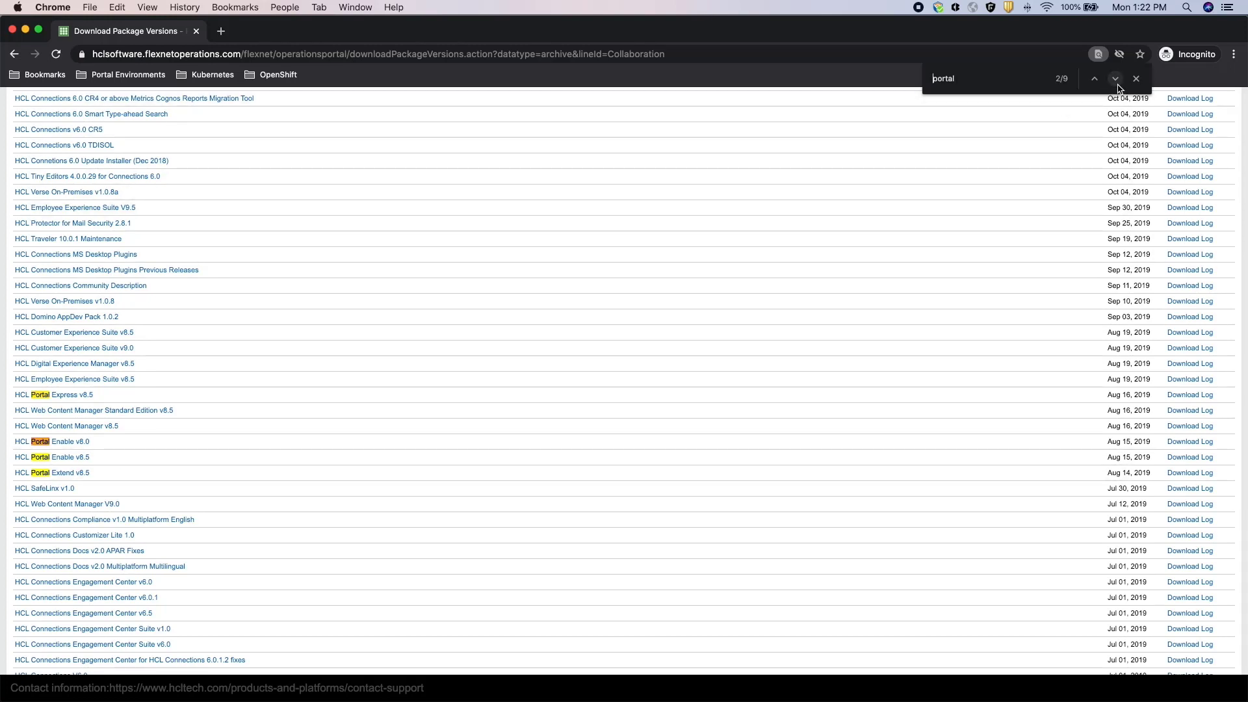
pyautogui.click(1115, 78)
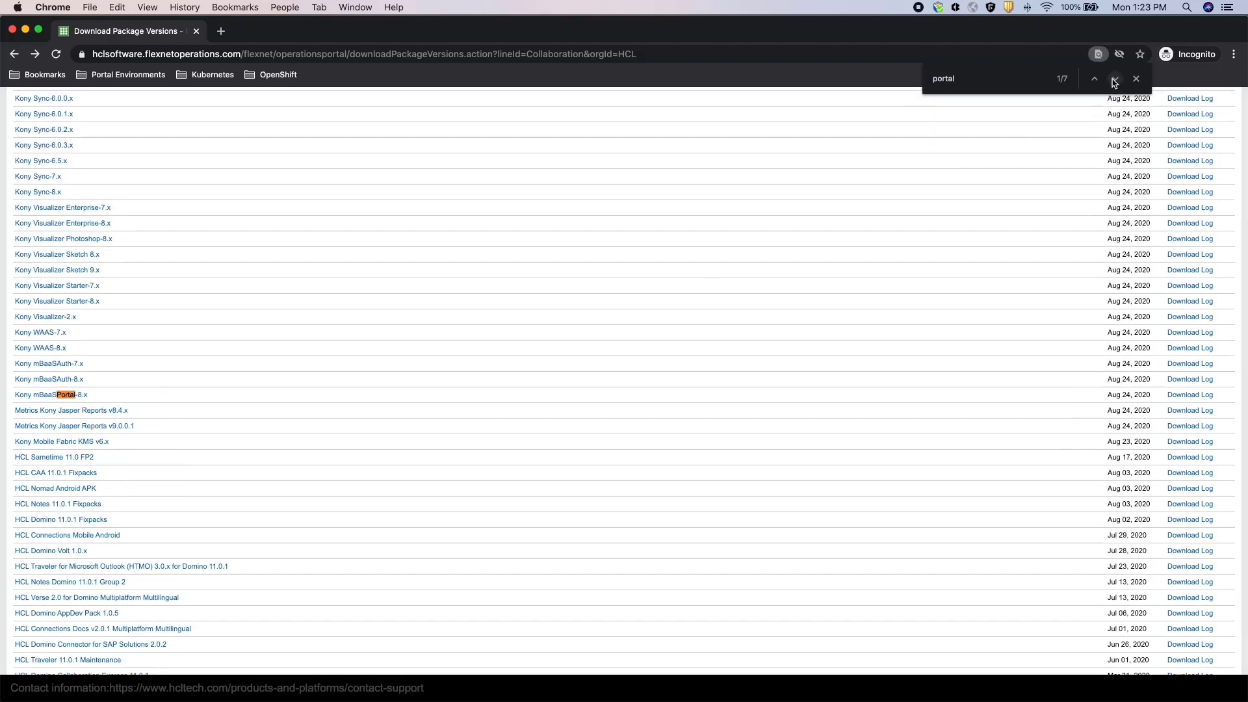
# Step to the HCL Portal Maintenance match and open its downloads page of fix files
pyautogui.click(1115, 78)
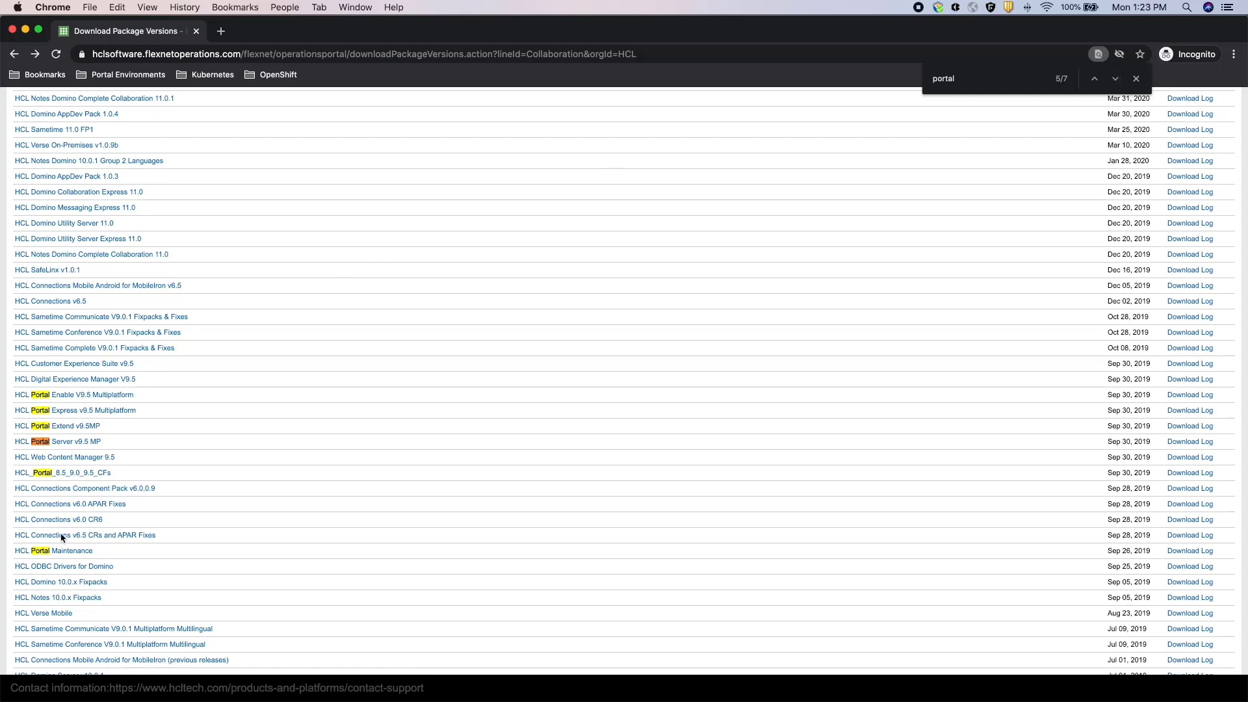
pyautogui.click(53, 550)
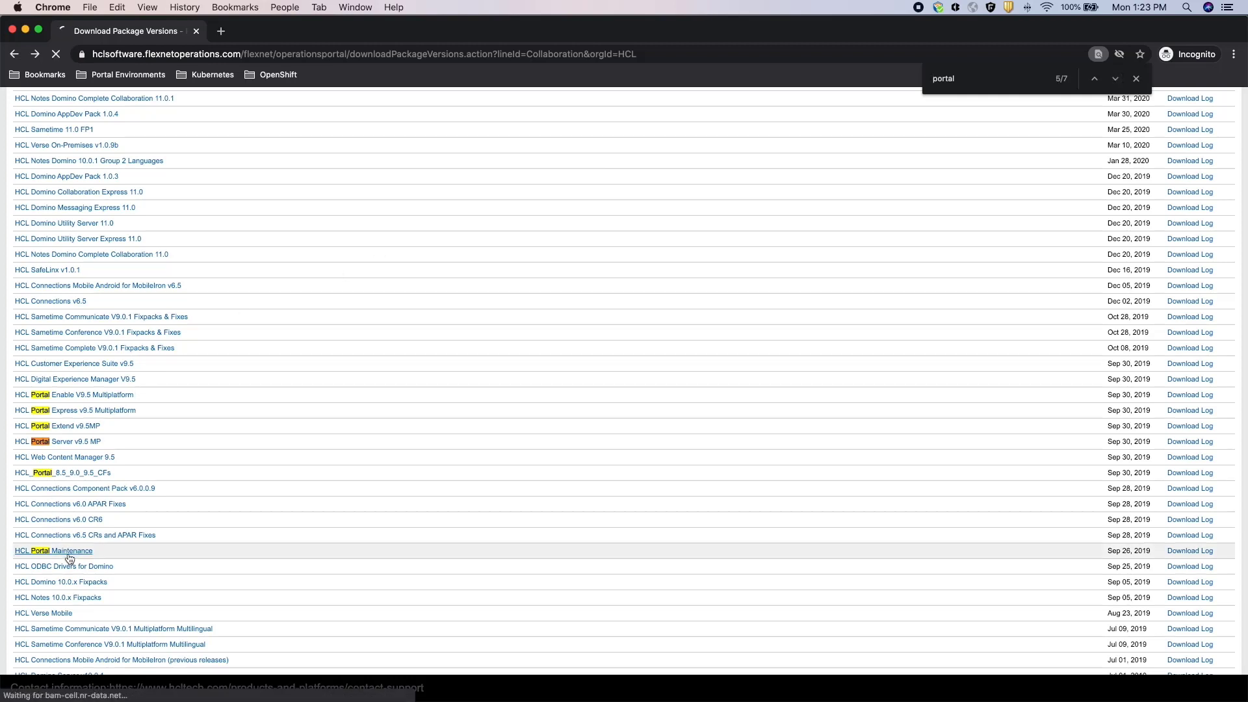
pyautogui.click(54, 550)
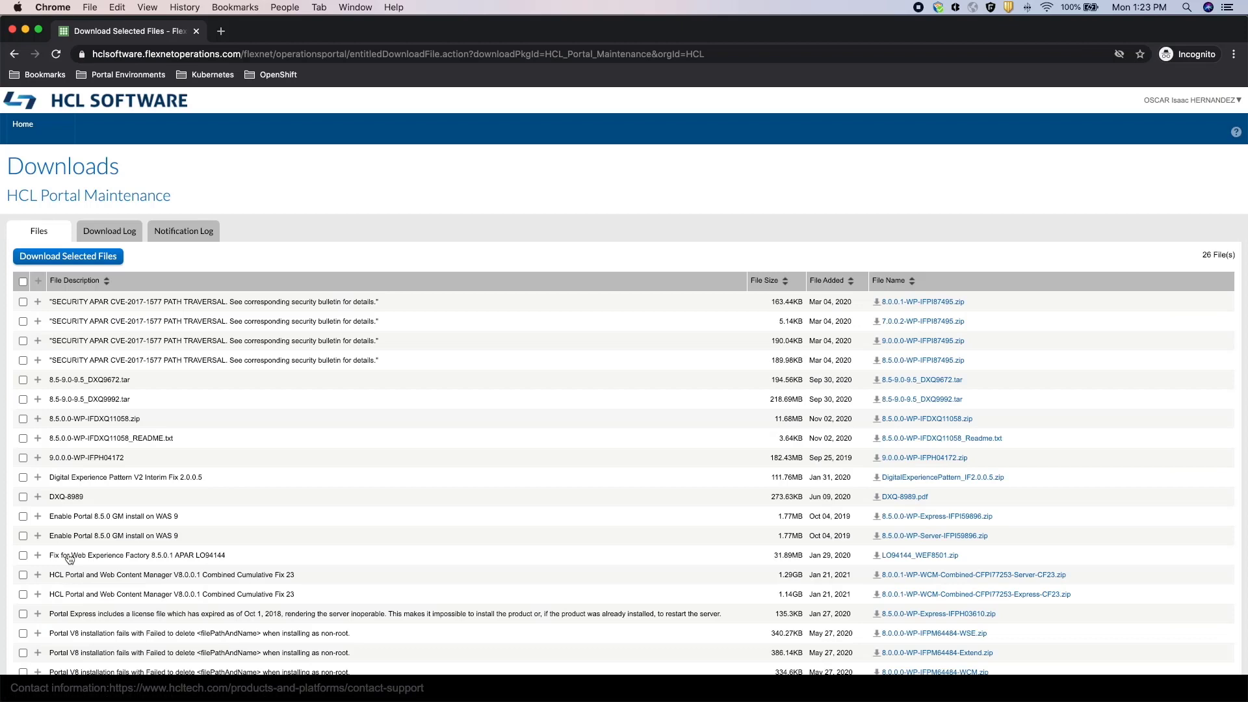